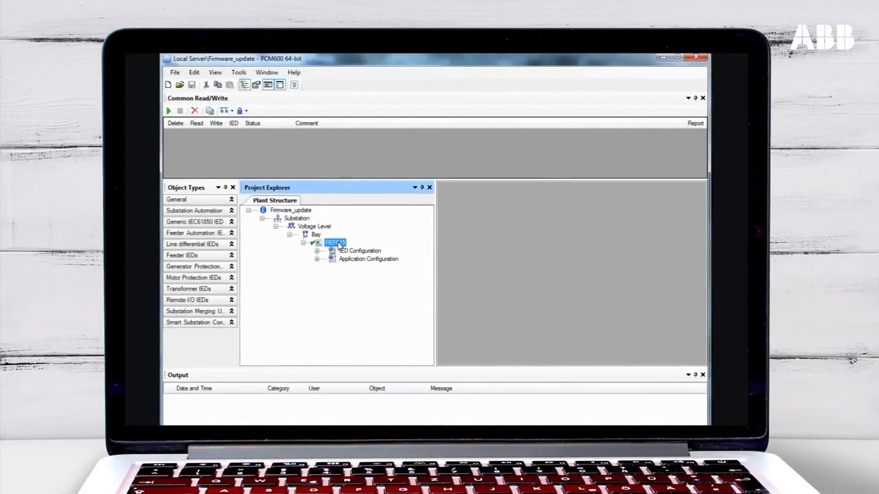
Step: Bring up the REF615 relay's actions and show its object properties in PCM600
right_click(335, 243)
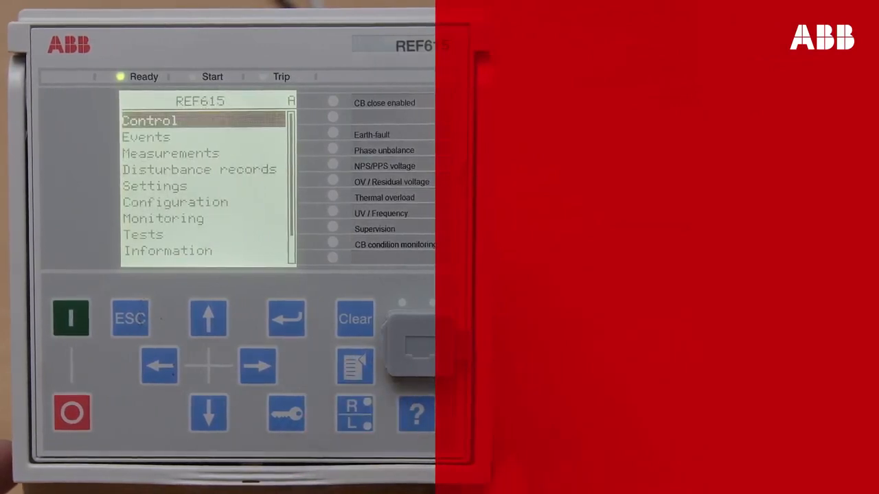
click(208, 413)
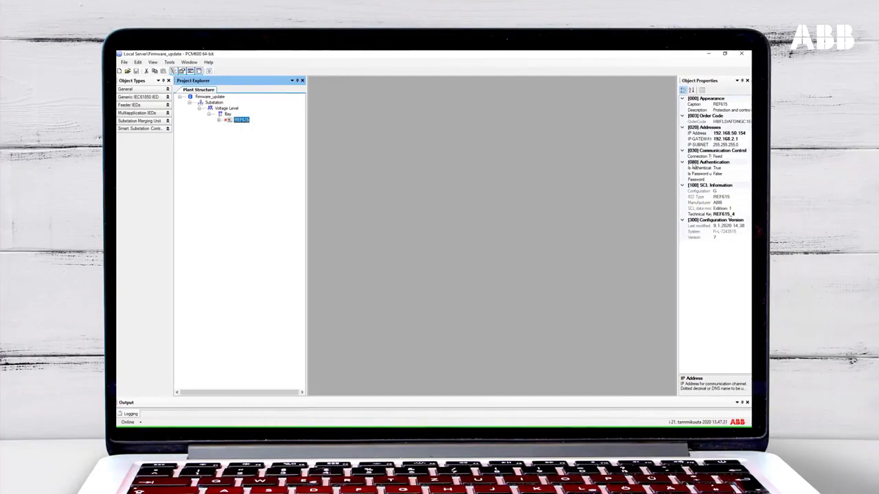
Step: Check the REF615 IP address and its technical key REF615_4 in Object Properties
click(698, 133)
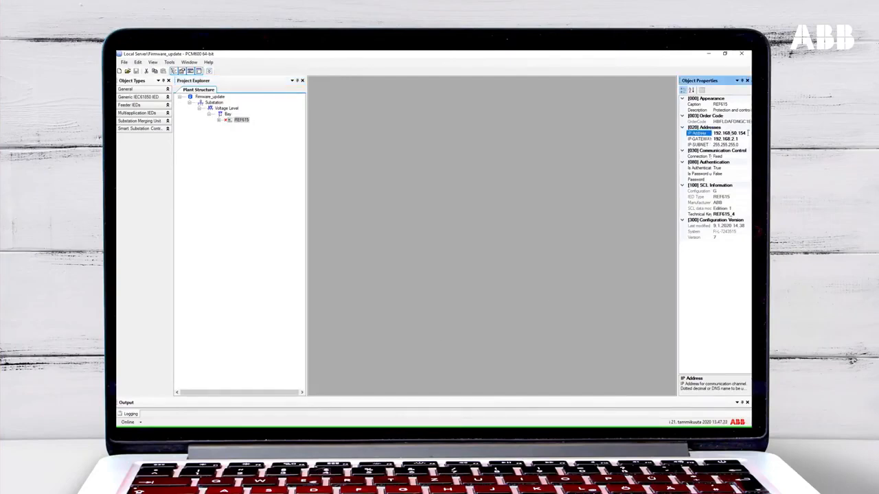
click(240, 120)
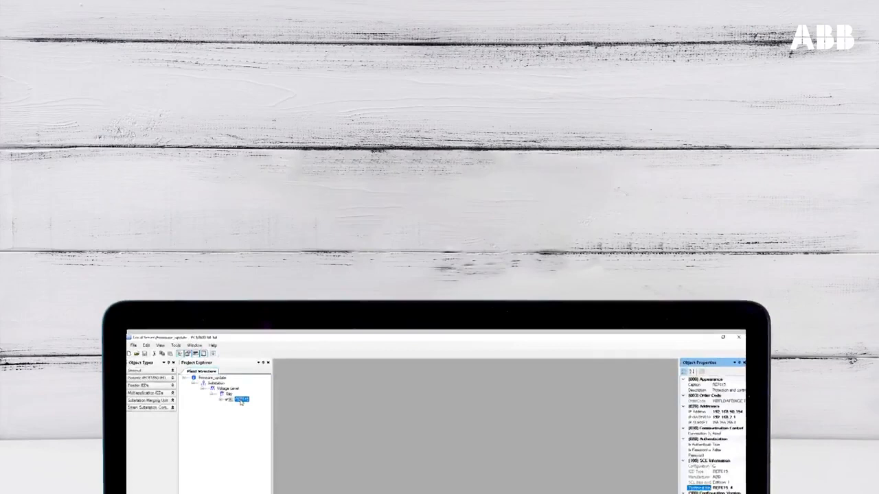
Step: Set REF615's technical key to the IED's stored key, REF615_test, and confirm success
right_click(241, 398)
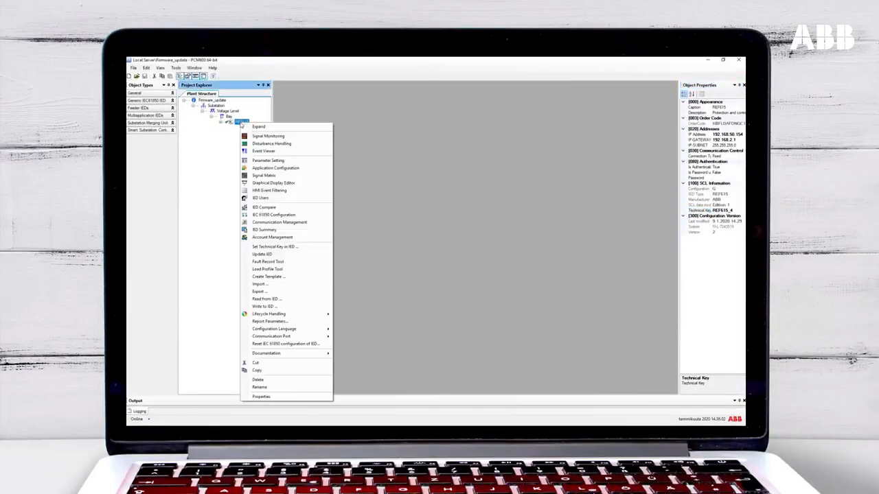
mouse_move(275, 246)
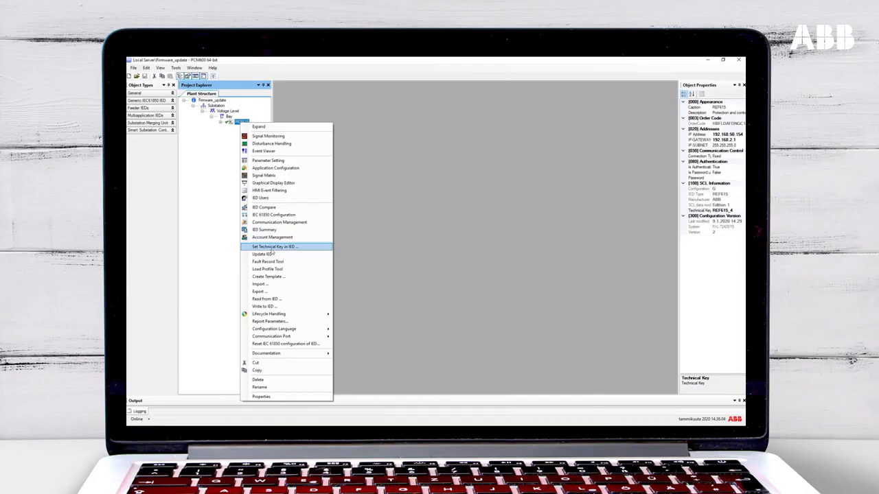
click(274, 246)
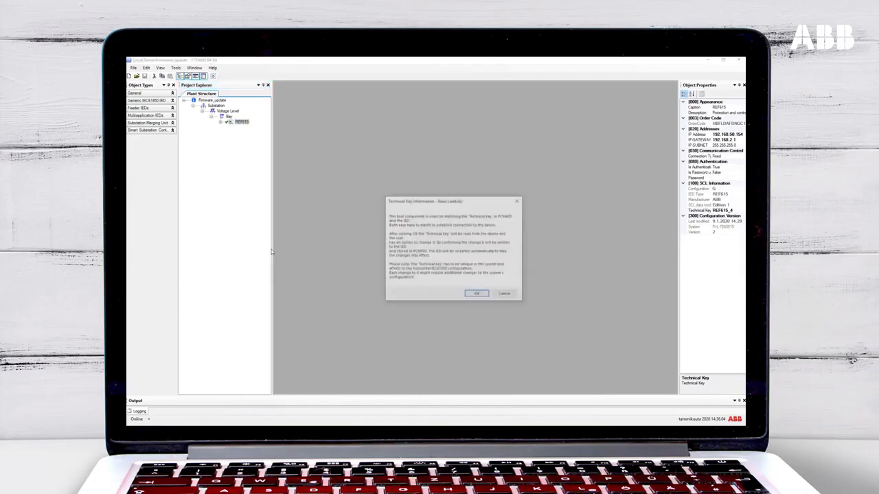
click(476, 293)
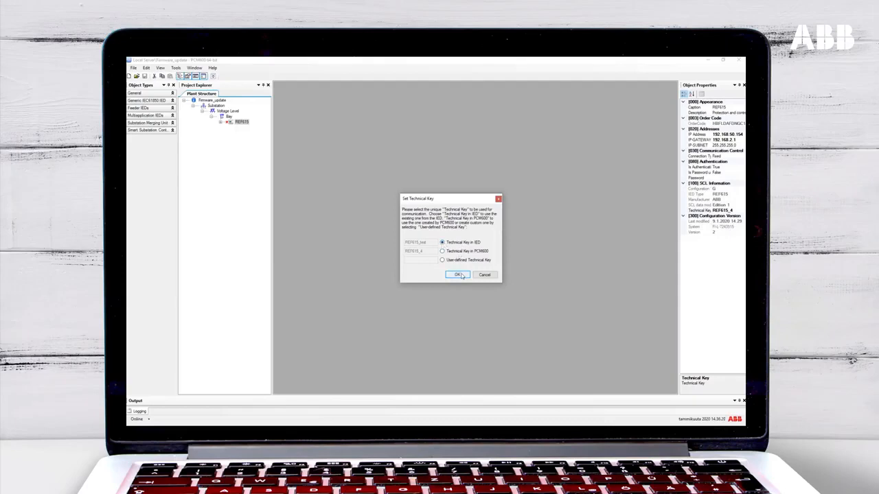
click(457, 274)
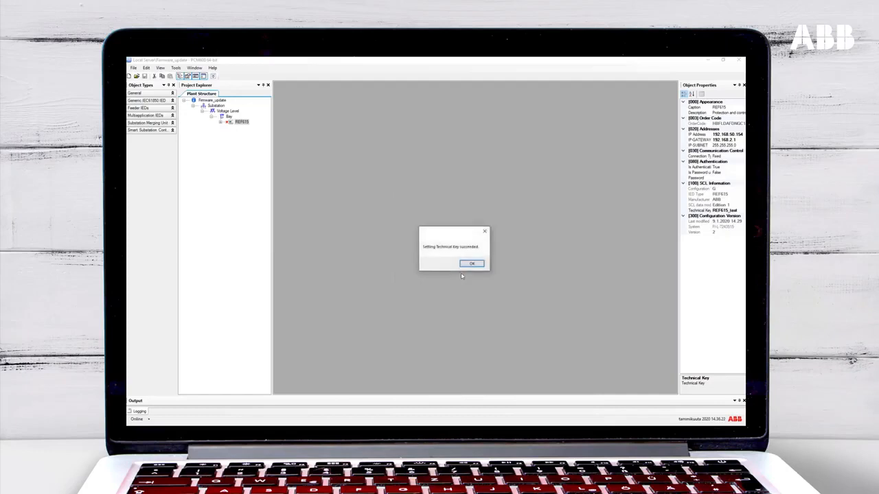
click(471, 263)
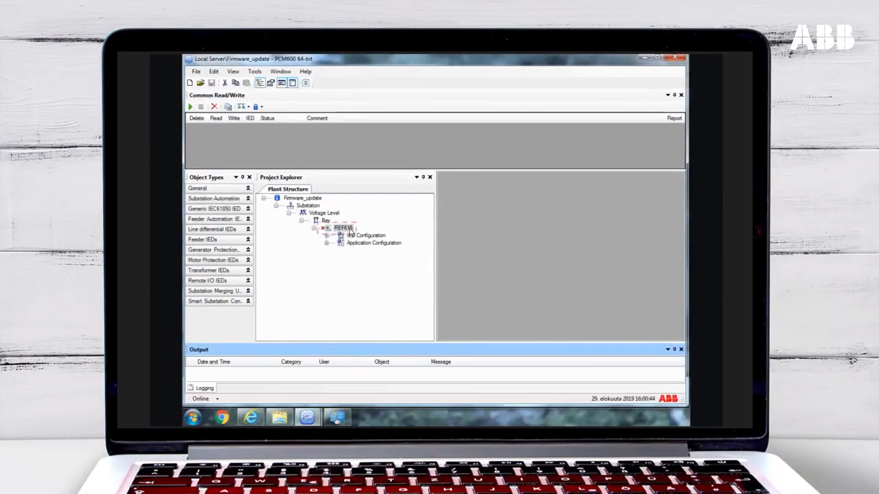
click(343, 227)
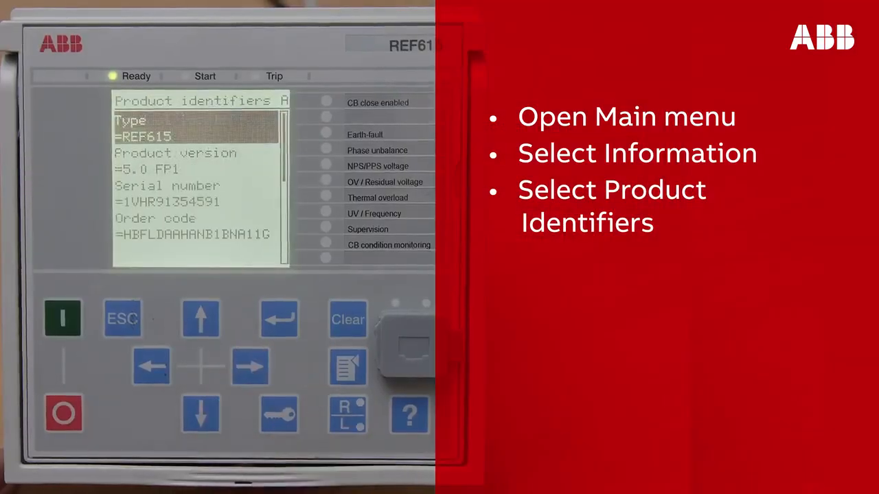
Step: Return to PCM600 with the REF615 parameter setting document open
click(201, 414)
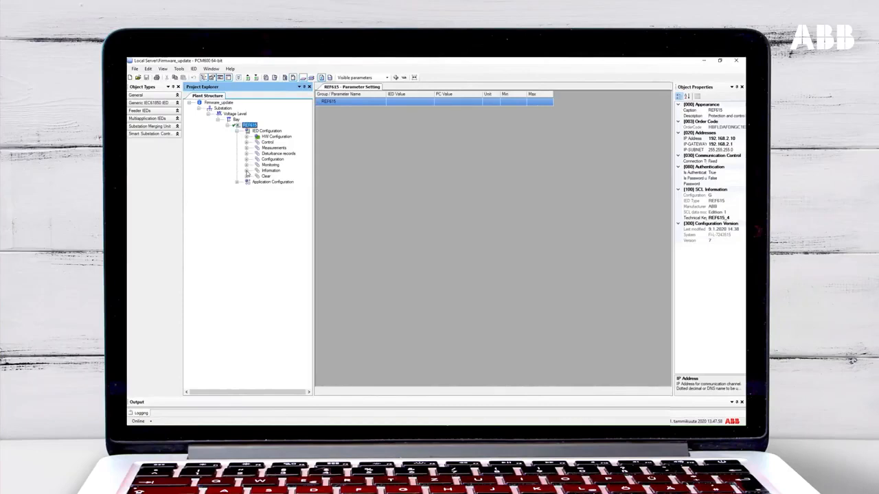
Step: Expand Information, show Product identifiers, and select the Serial number row
click(271, 170)
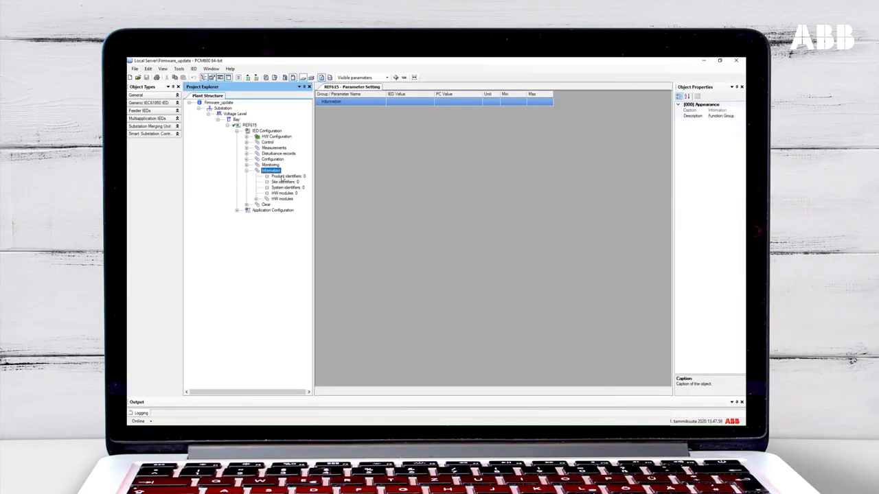
click(284, 176)
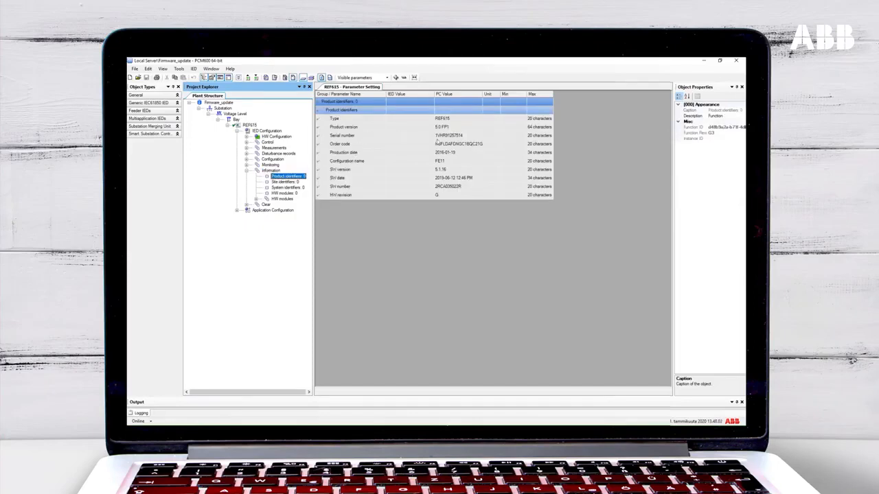
click(446, 135)
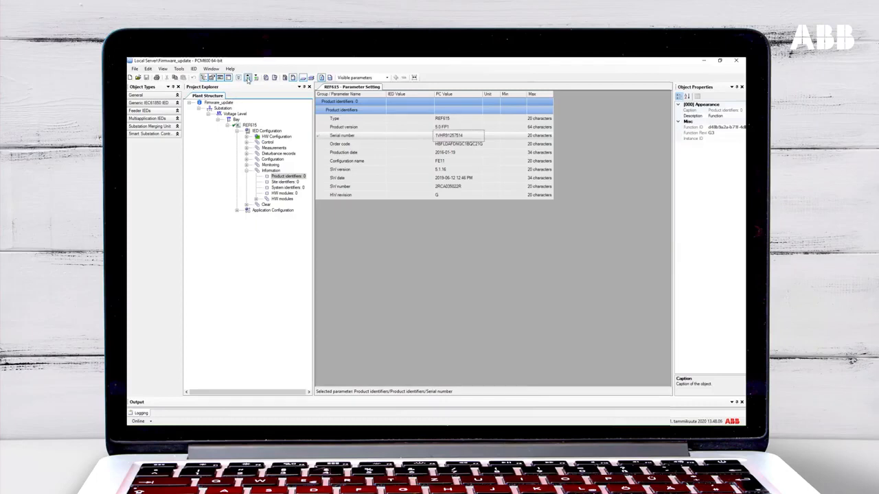
mouse_move(248, 77)
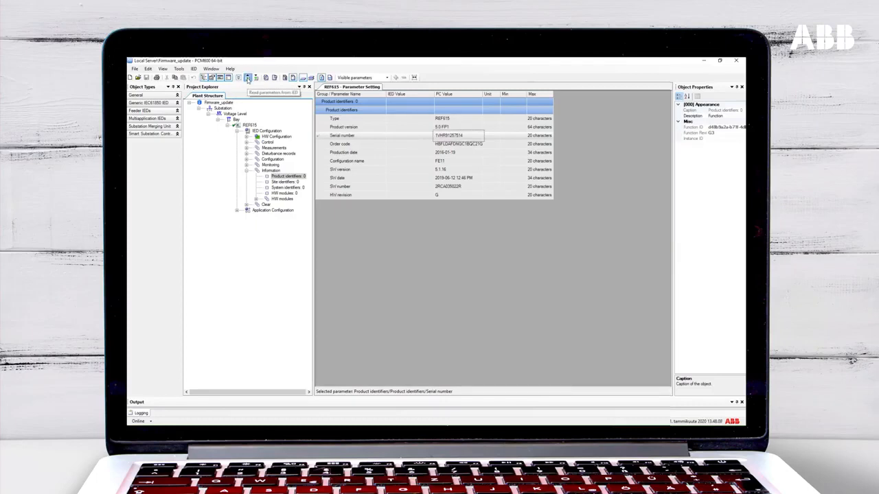
Step: Read the Product identifiers group from the REF615, choosing the Copy IED values option
click(247, 77)
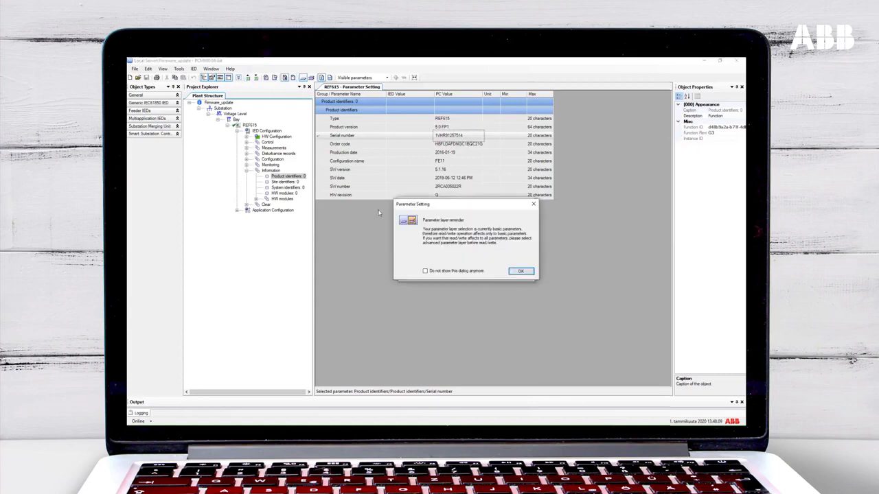
click(521, 271)
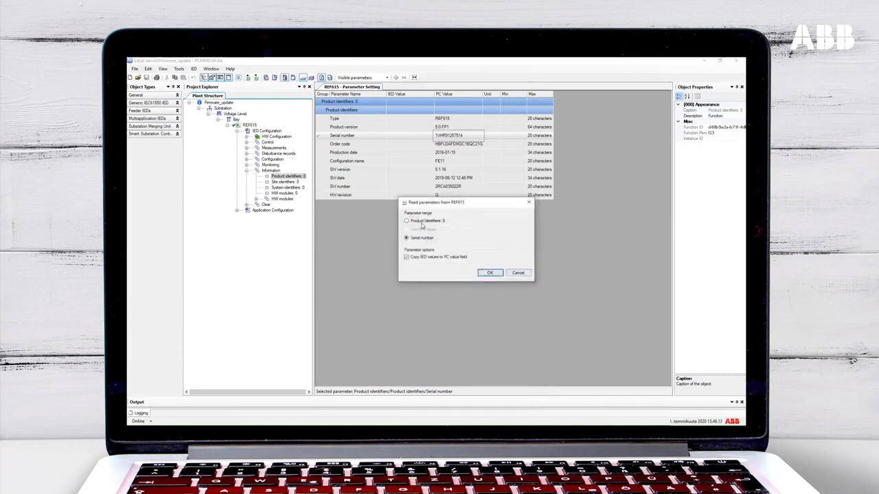
click(406, 221)
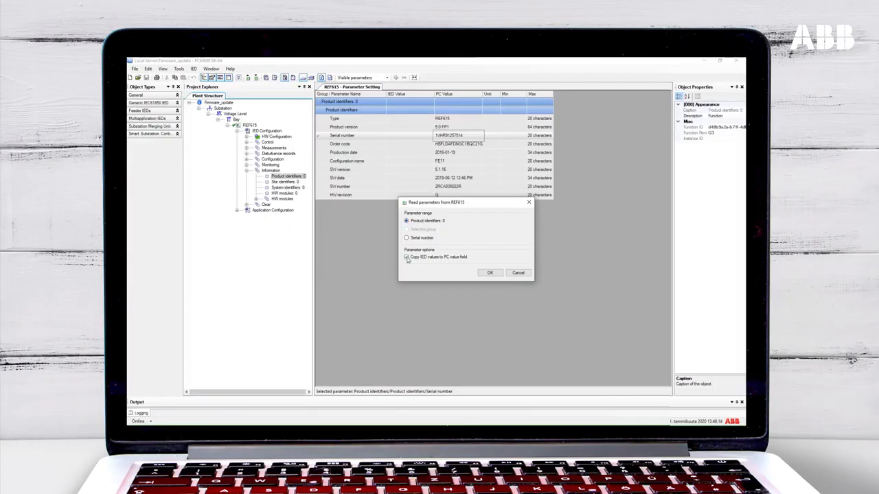
click(489, 273)
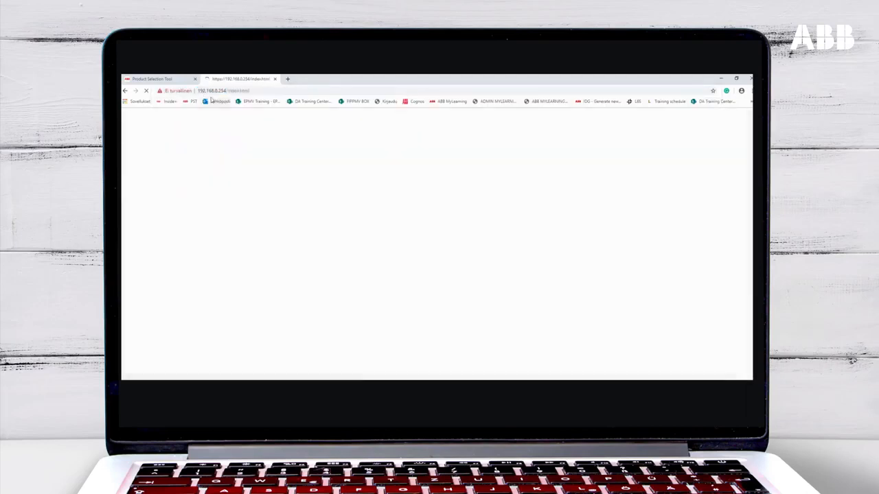
Step: Log in to WebHMI with the ADMINISTRAT credentials and open the Device section
text(ADMINISTRAT)
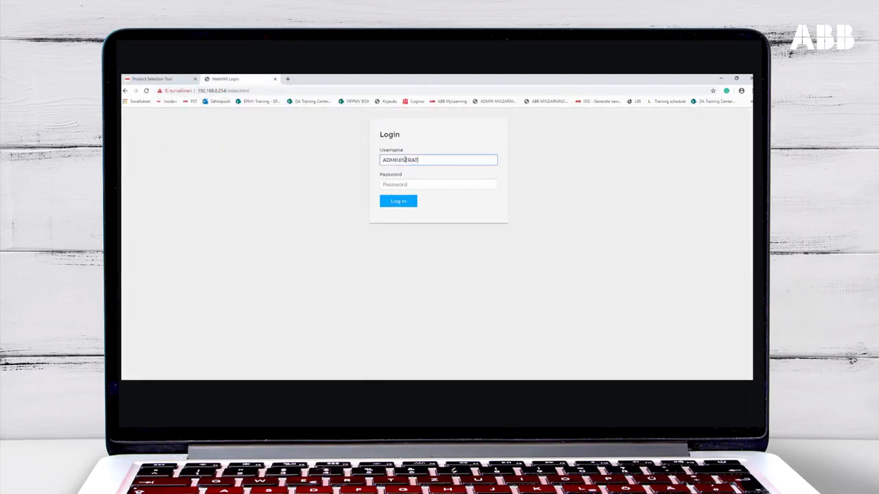
click(398, 201)
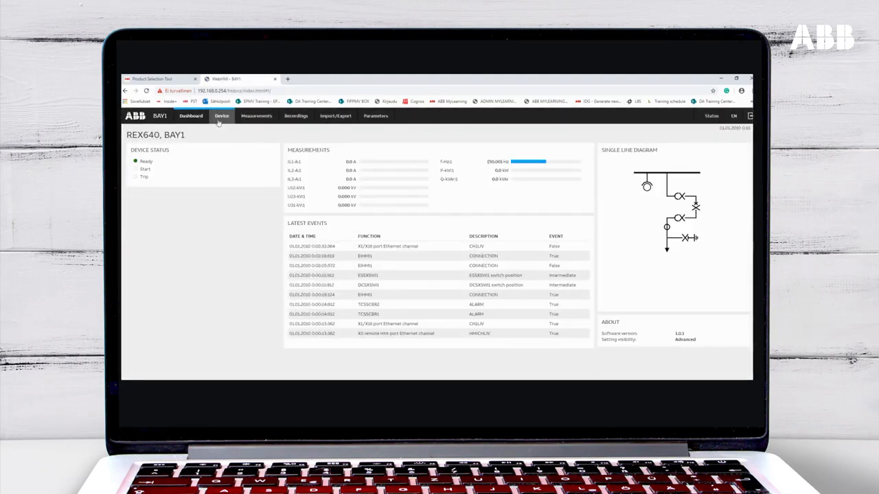
click(222, 116)
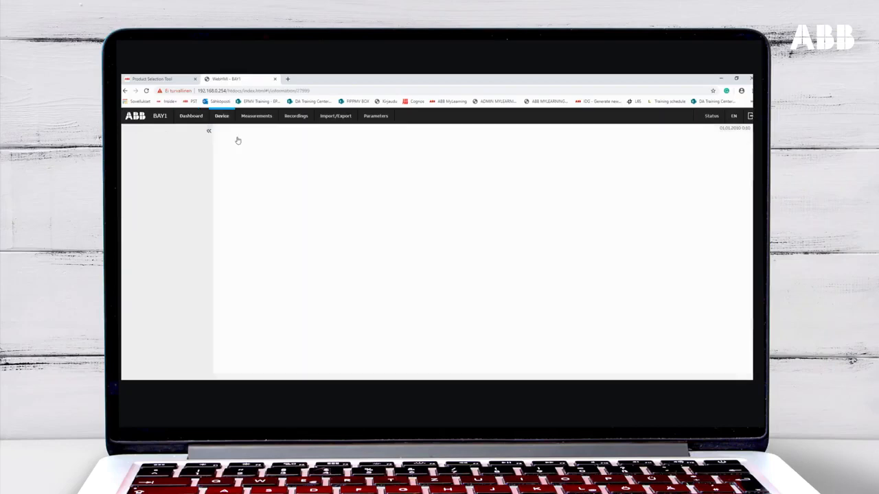